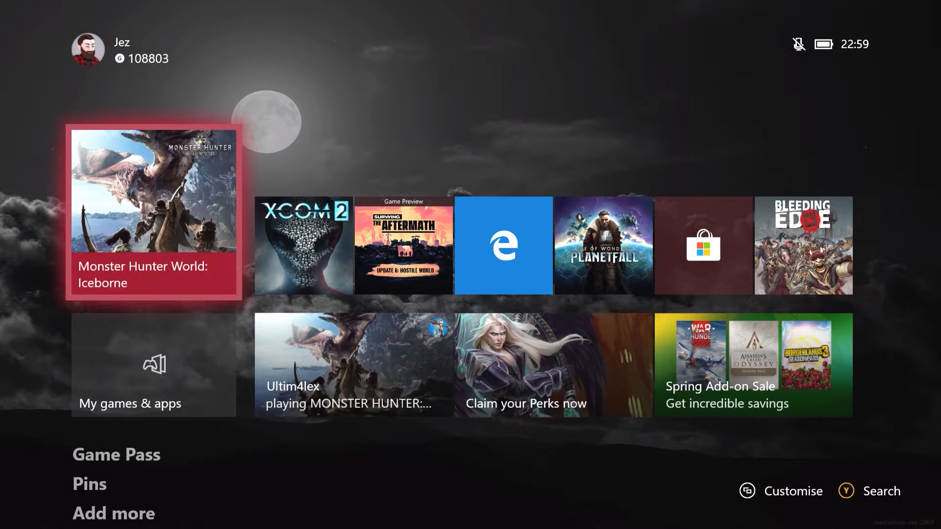
Step: Bring up the guide and switch it to the Profile & system section
key(Xbox)
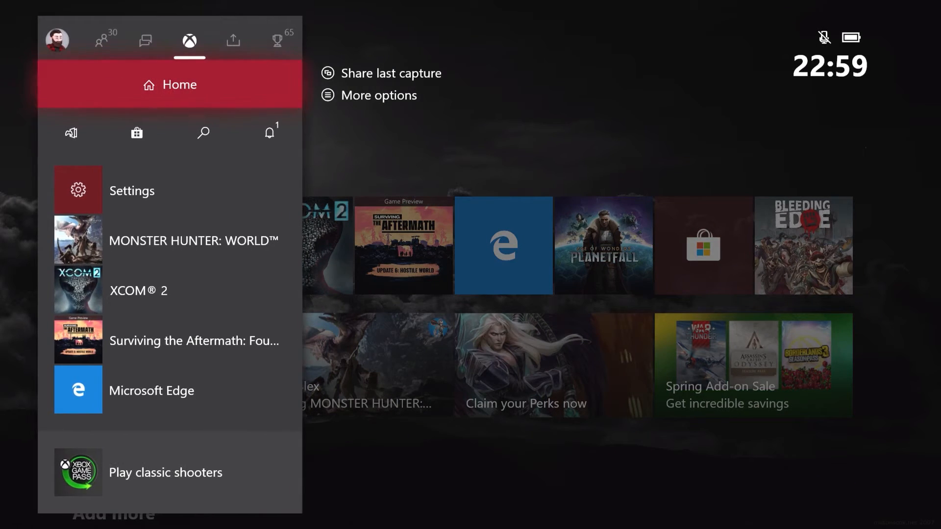
click(56, 40)
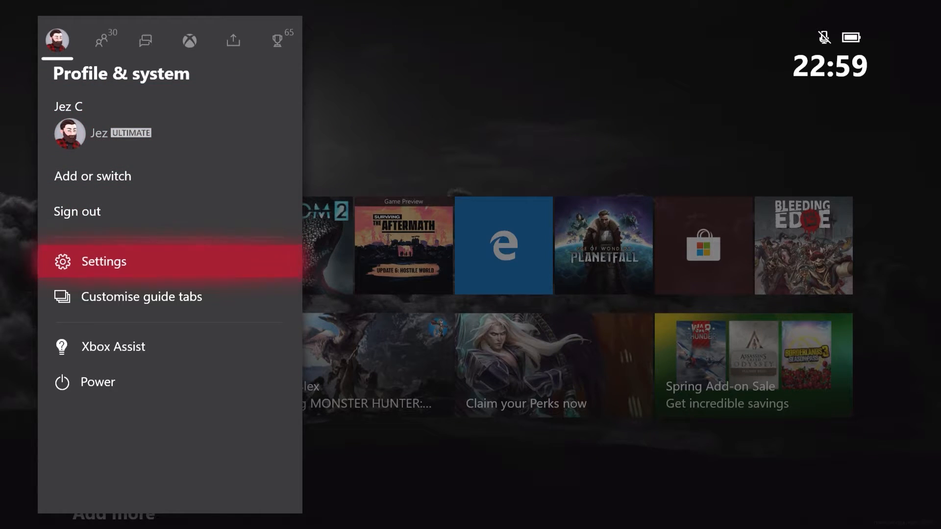
Step: Navigate Settings to Preferences > Notifications
click(103, 261)
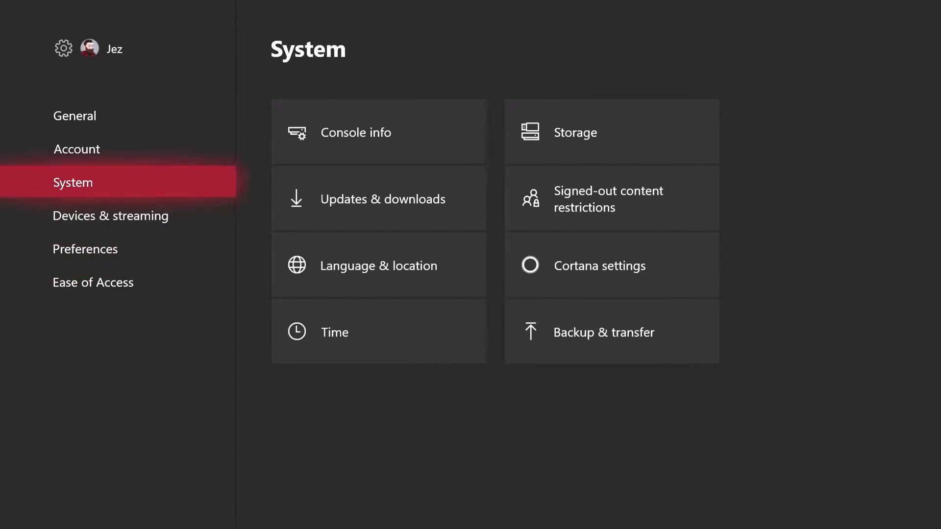
click(84, 248)
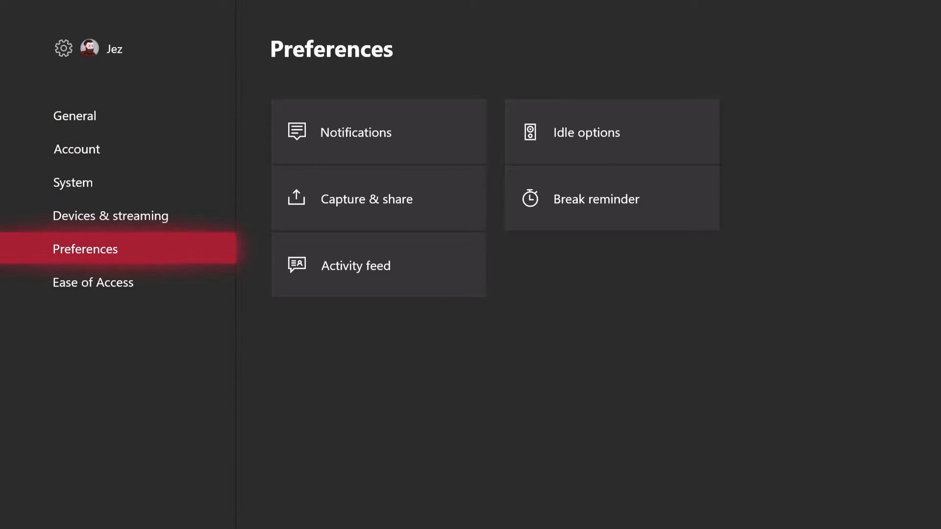
mouse_move(378, 131)
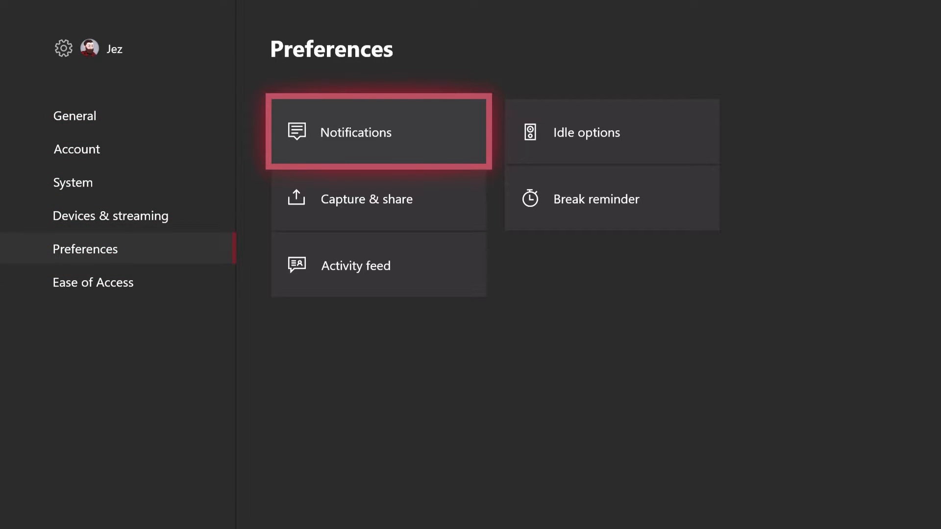
click(378, 132)
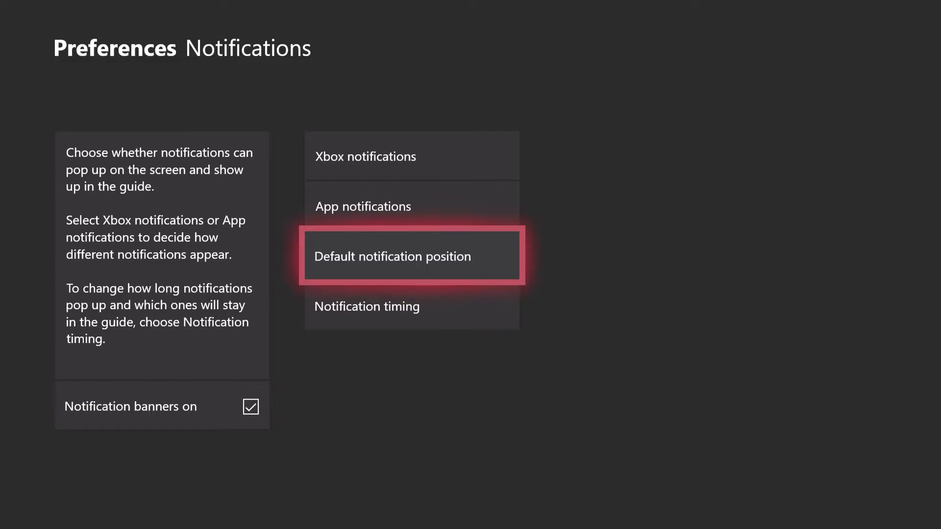
Step: Set the default notification position to top centre (after trying top-left) and confirm with Finished
click(411, 256)
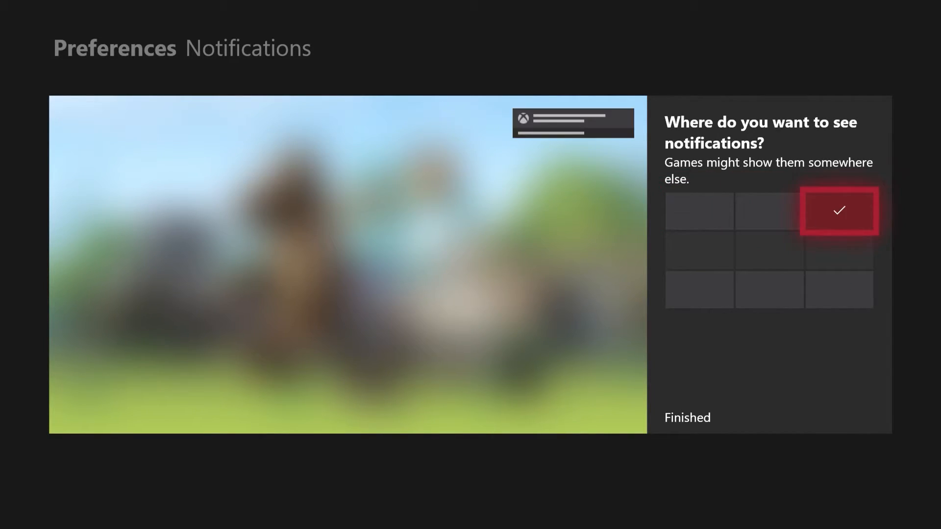
click(698, 290)
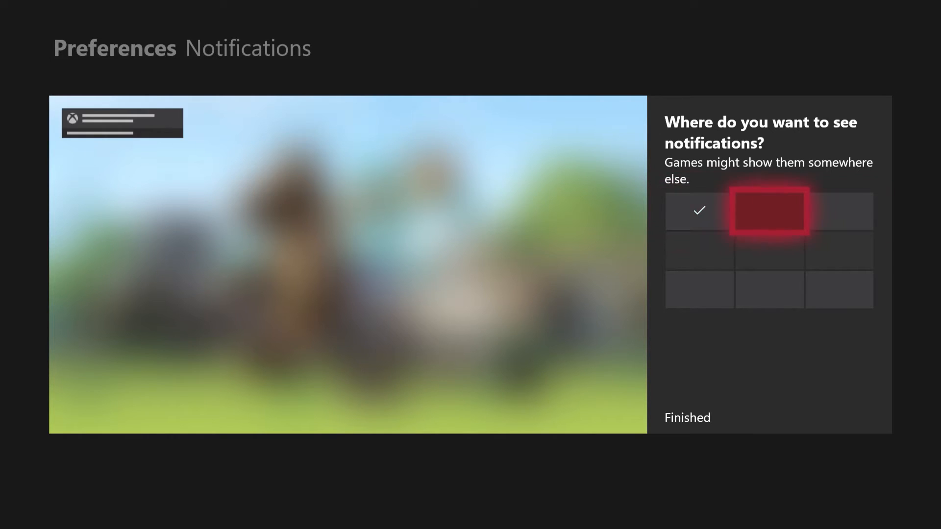
click(769, 211)
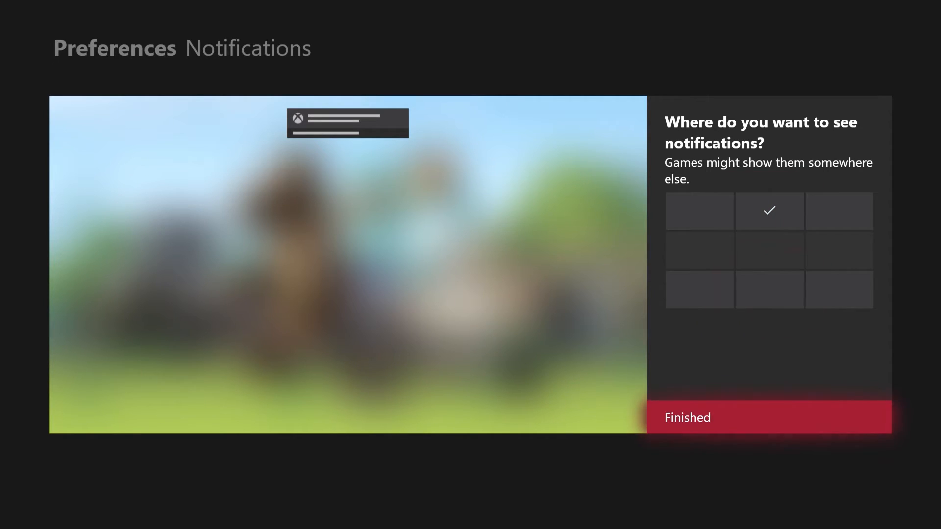
click(769, 417)
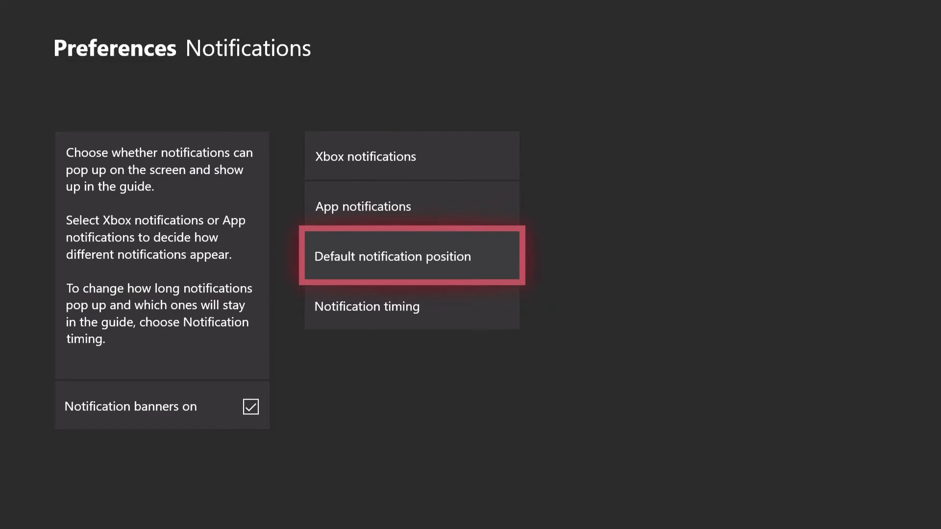